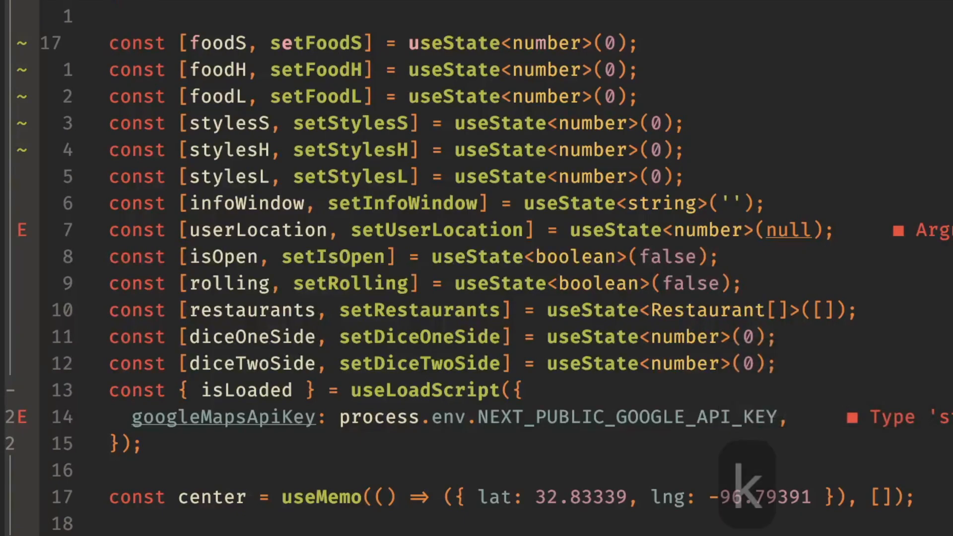
# Record macro q that changes const to let on the foodS useState line.
pyautogui.click(112, 42)
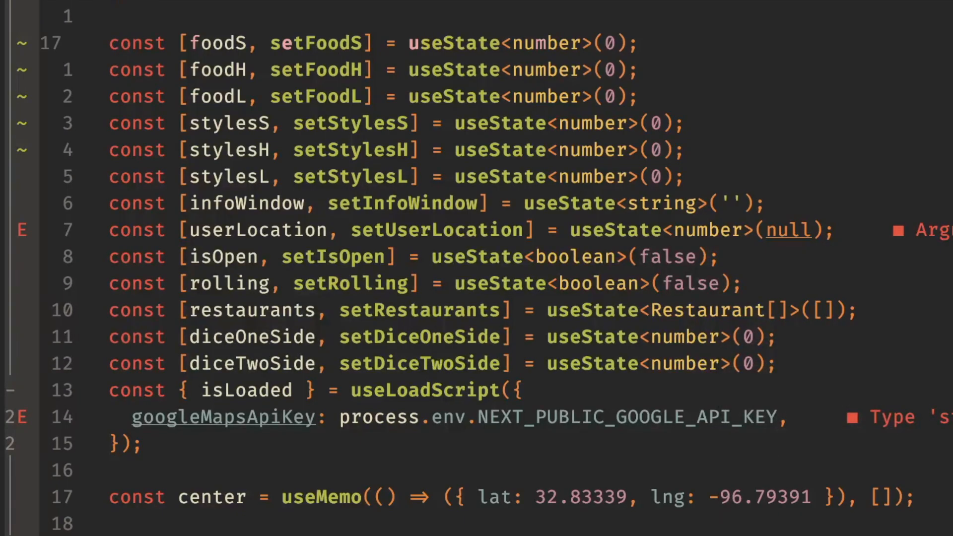
pyautogui.click(112, 42)
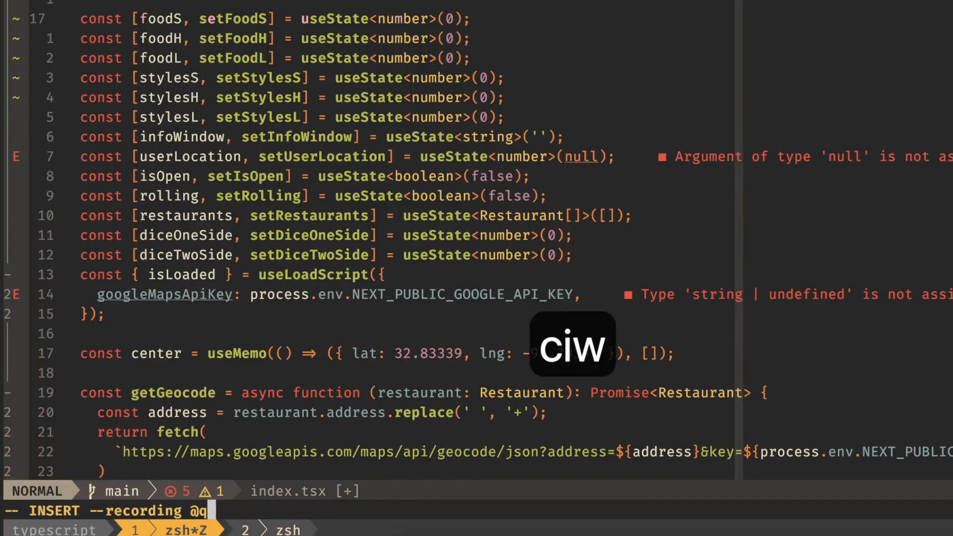
pyautogui.write('let')
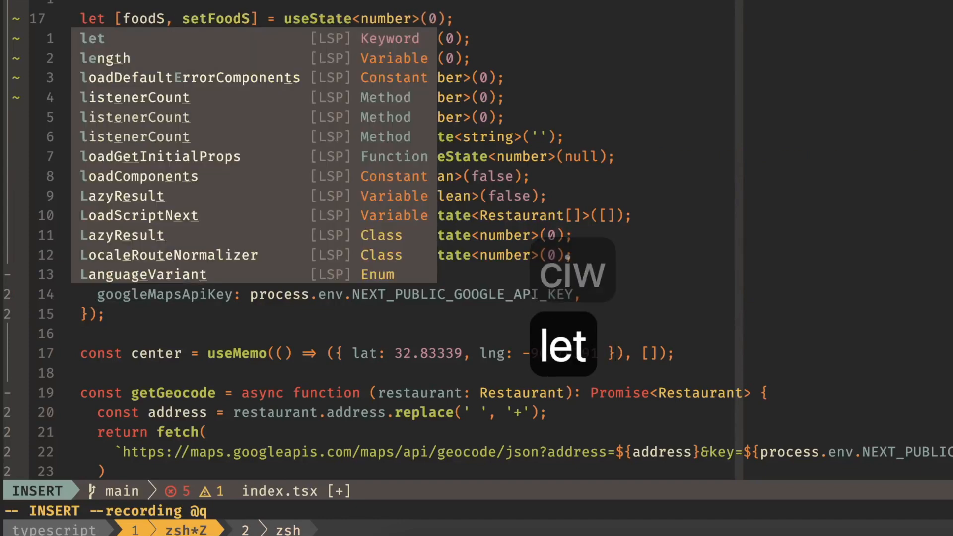
pyautogui.press('Escape')
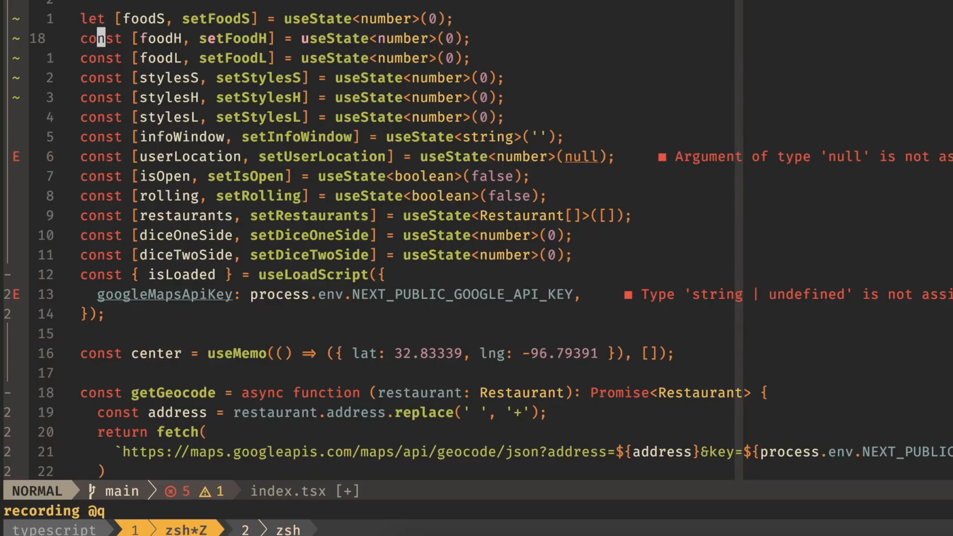
pyautogui.press('q')
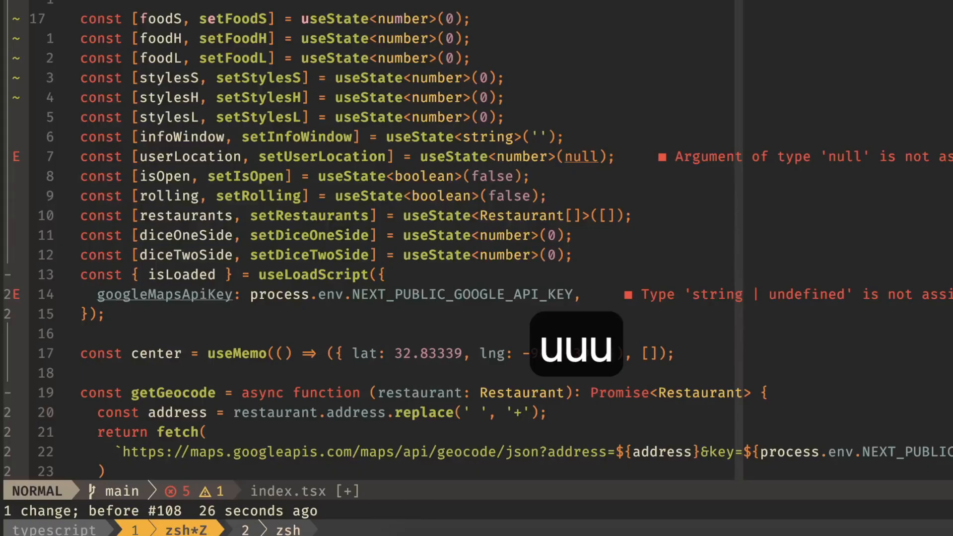
# Substitute const with let across the first five useState lines, then undo it.
pyautogui.press('shift+v')
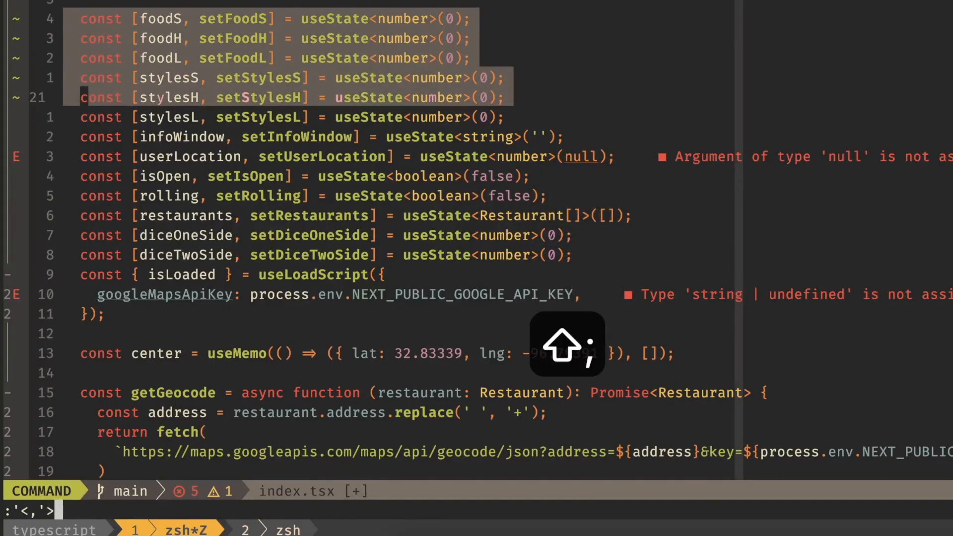
pyautogui.write('s/const/let')
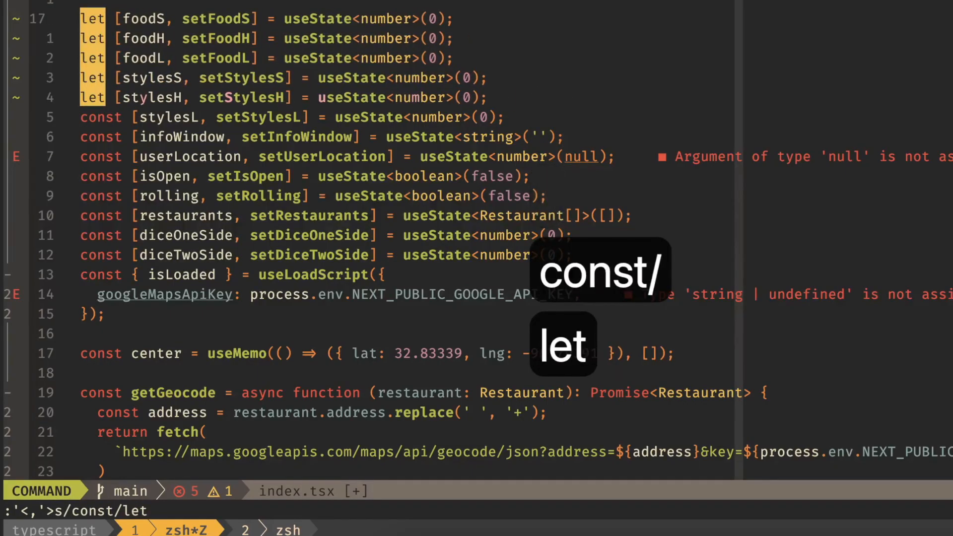
pyautogui.press('Escape')
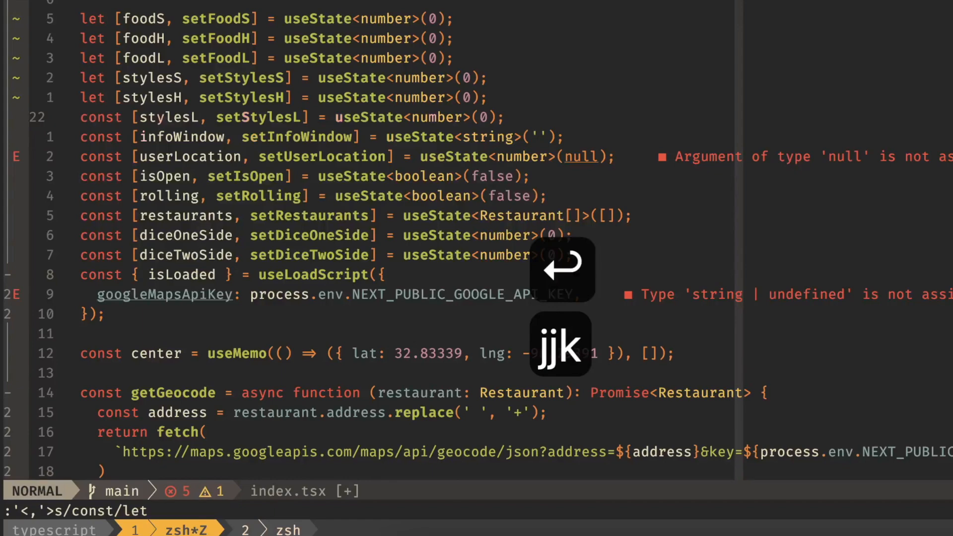
pyautogui.press('Return')
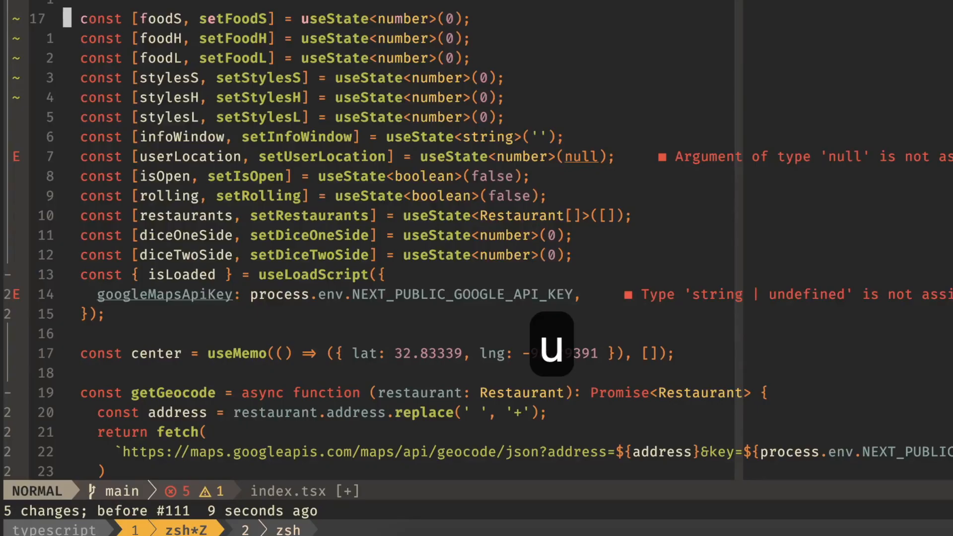
# With six Visual-Multi cursors, change const to let and rename variables to asdf/setASDF.
pyautogui.press('w')
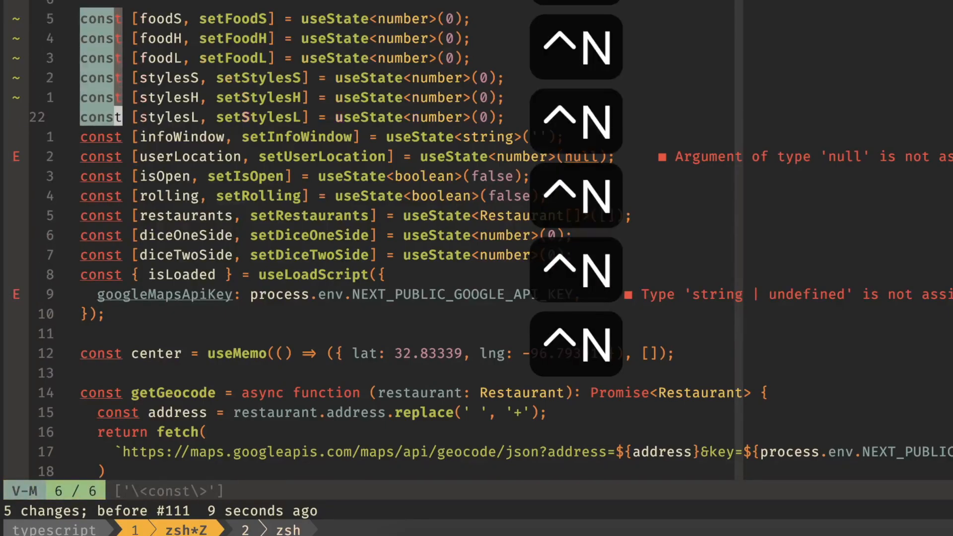
pyautogui.press('Escape')
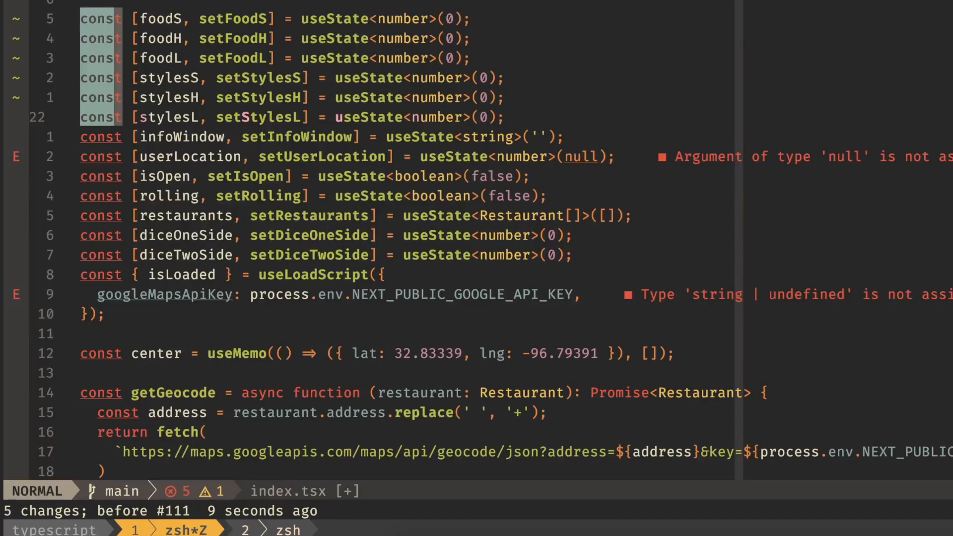
pyautogui.press('i')
pyautogui.write('le')
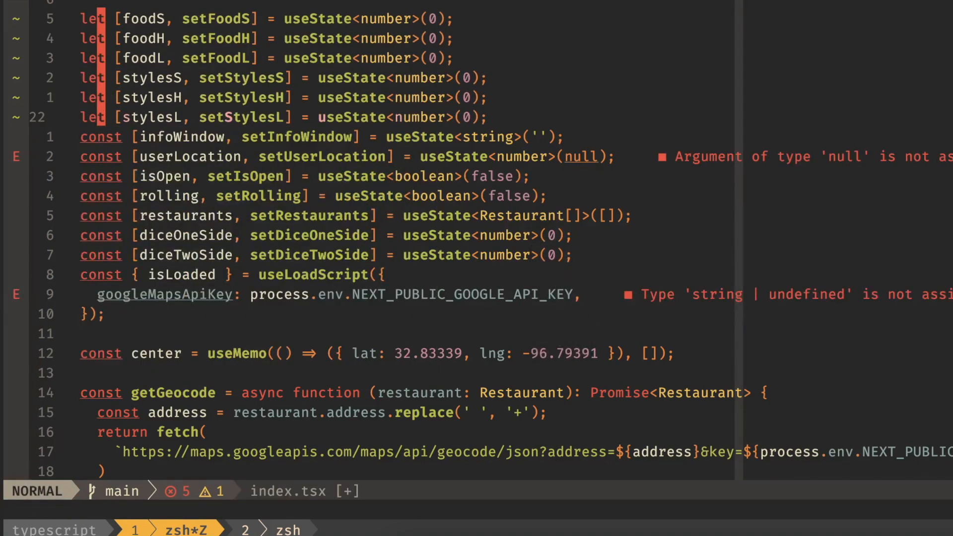
pyautogui.press('ctrl+v')
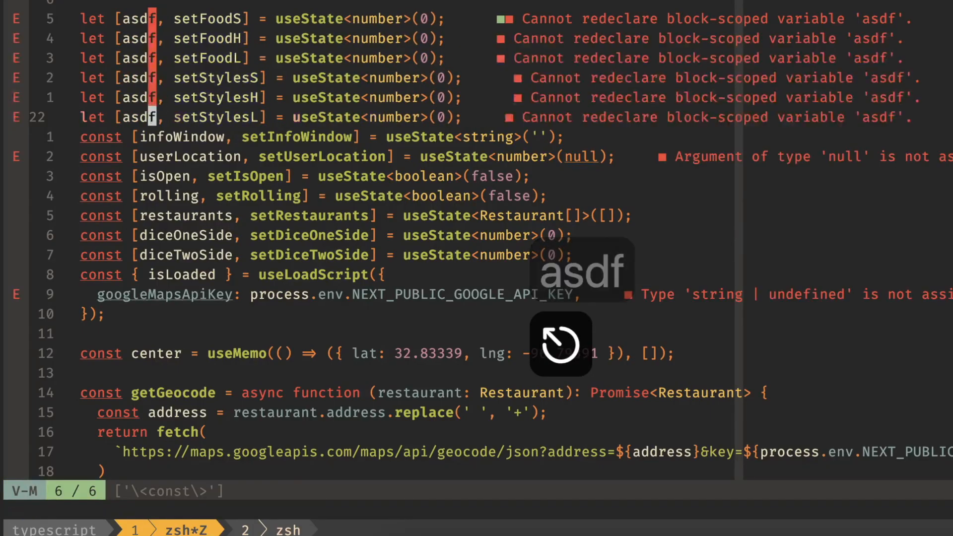
pyautogui.press('c')
pyautogui.write('ASDF')
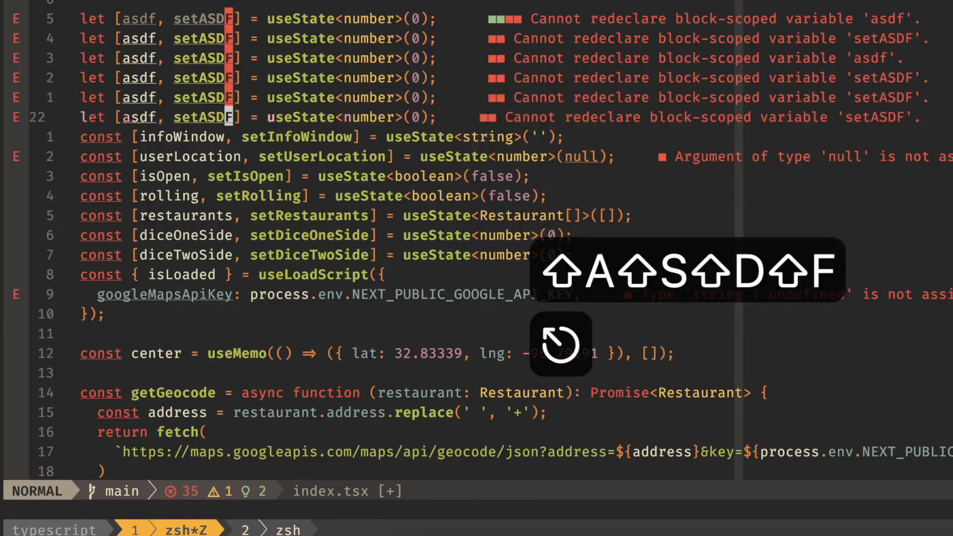
pyautogui.press('Escape')
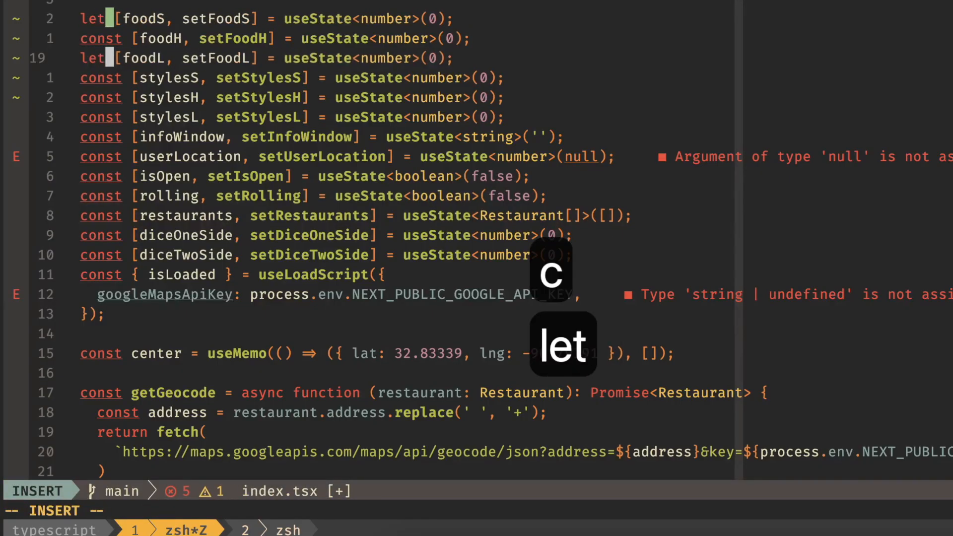
pyautogui.press('Escape')
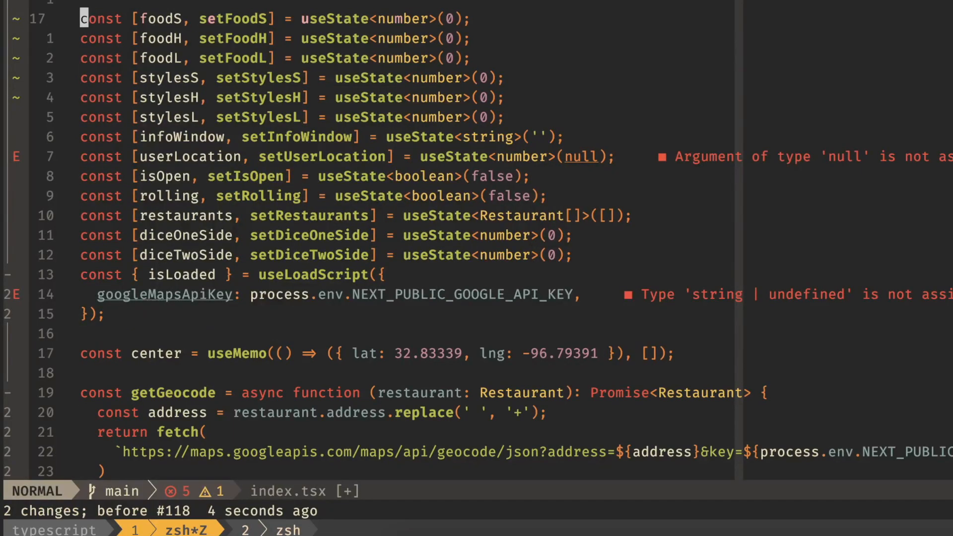
pyautogui.press('ctrl+n')
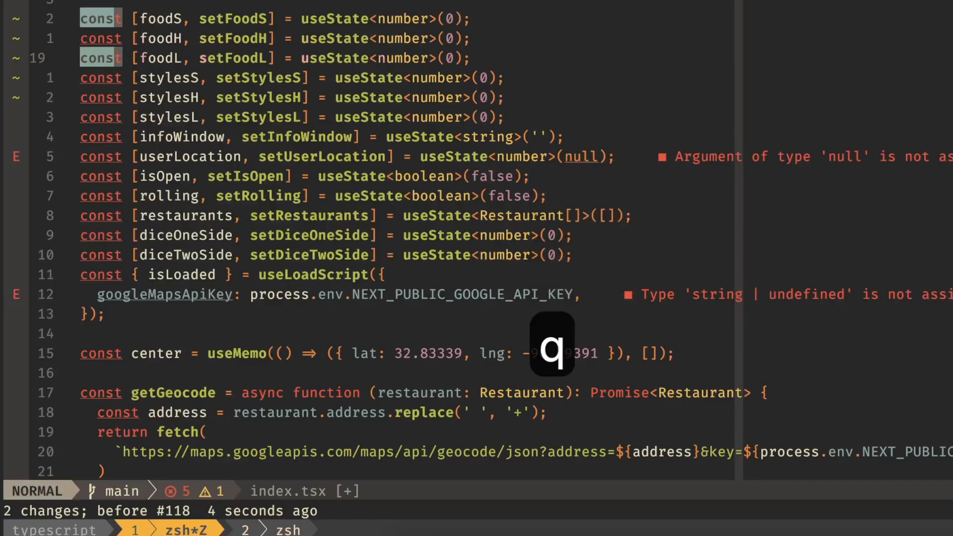
pyautogui.press('ctrl+n')
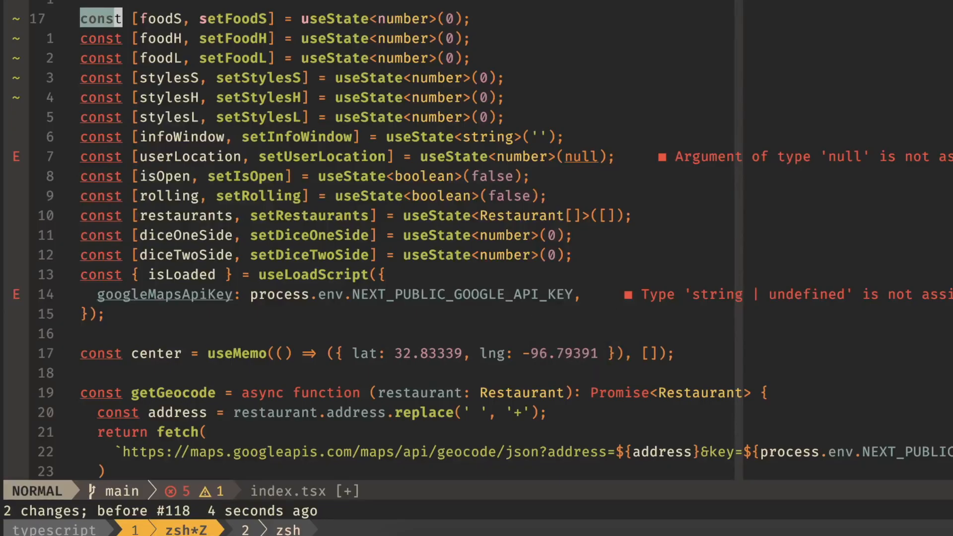
pyautogui.press('ctrl+n')
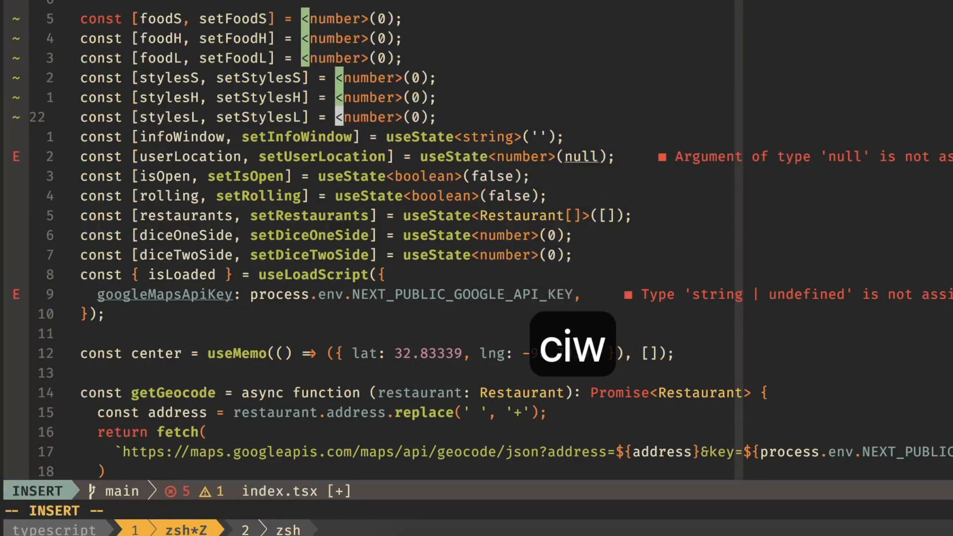
pyautogui.write('useMemo')
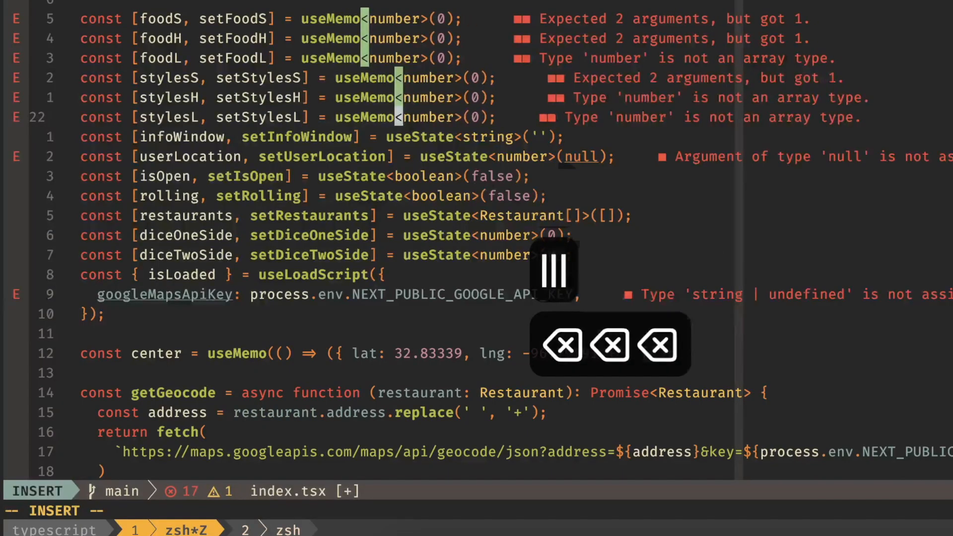
pyautogui.press('Escape')
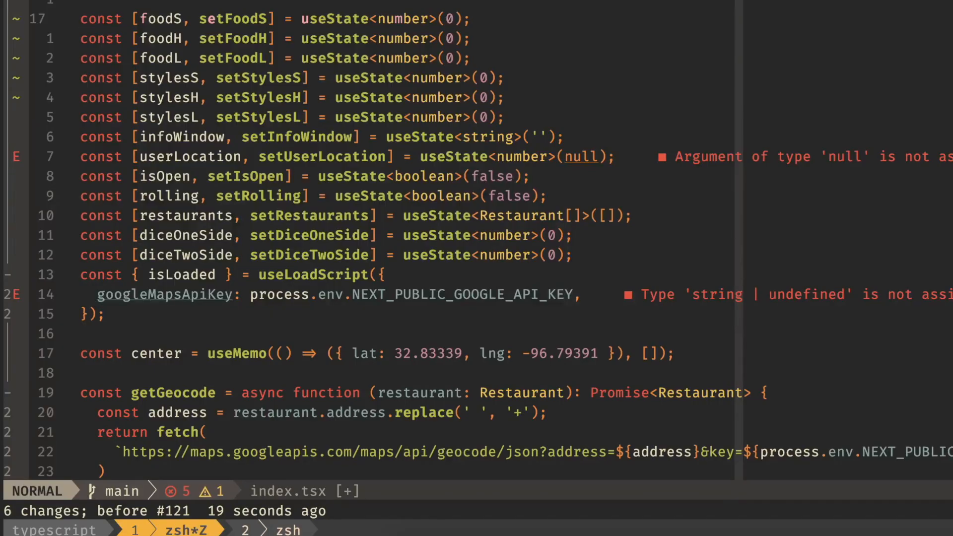
# Add trailing commas, blank lines, and a break before useState on foodS, foodH, foodL, stylesS.
pyautogui.press('ctrl+n')
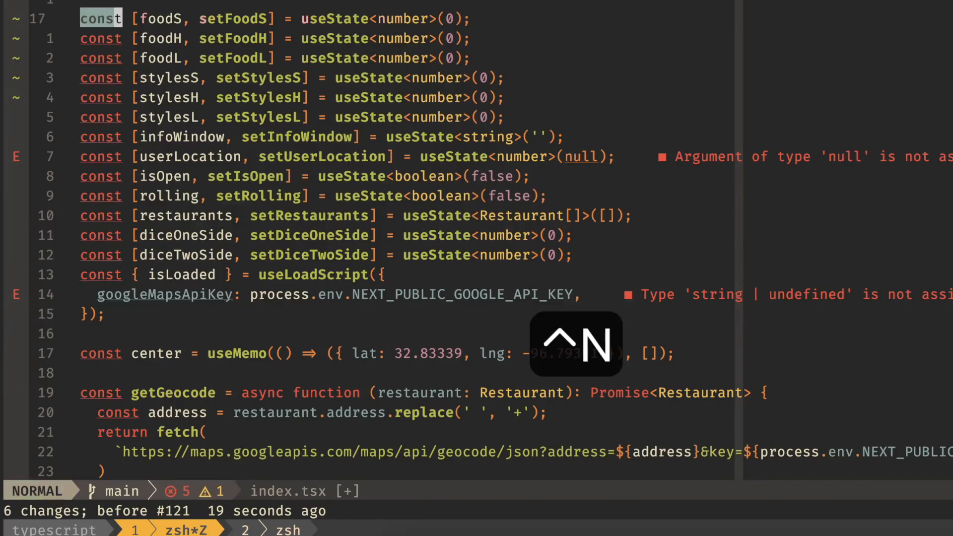
pyautogui.press('ctrl+n')
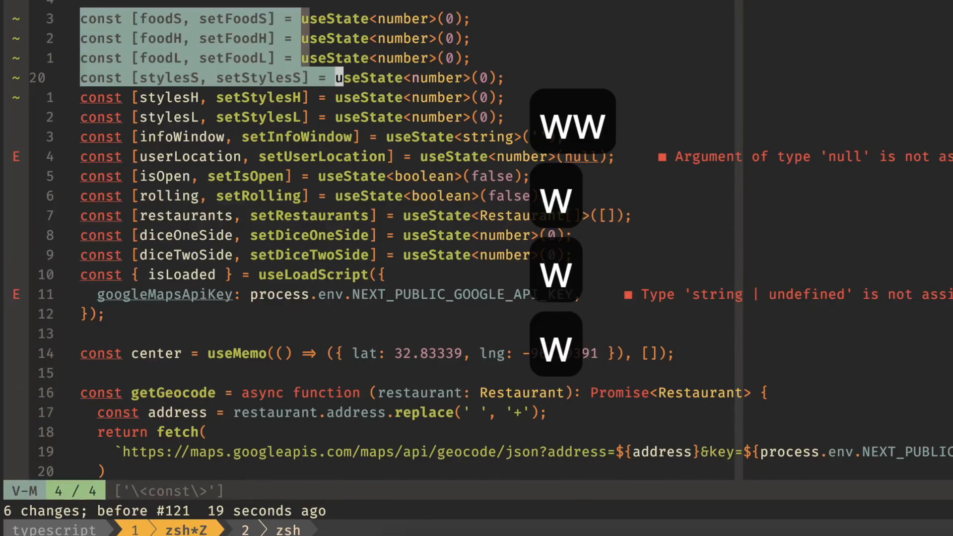
pyautogui.press('Escape')
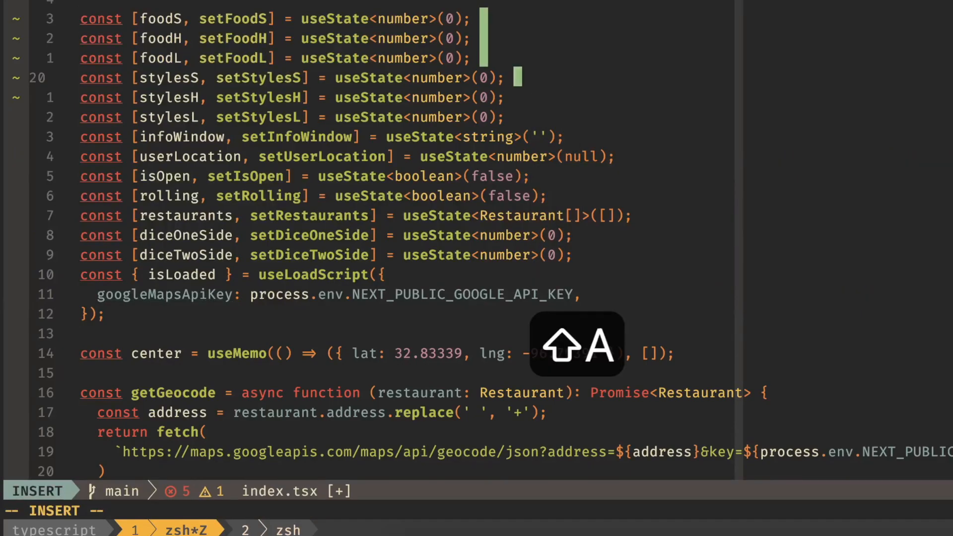
pyautogui.write(',')
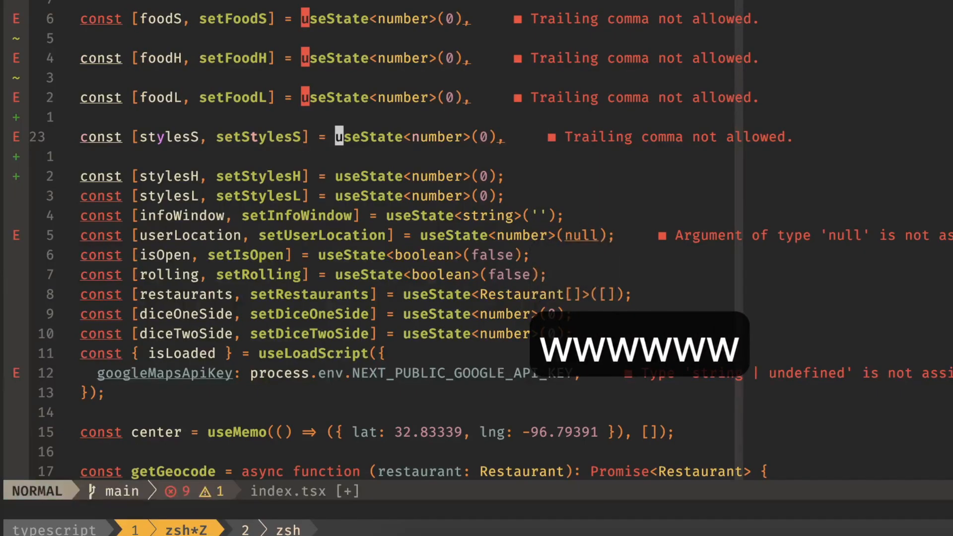
pyautogui.press('i')
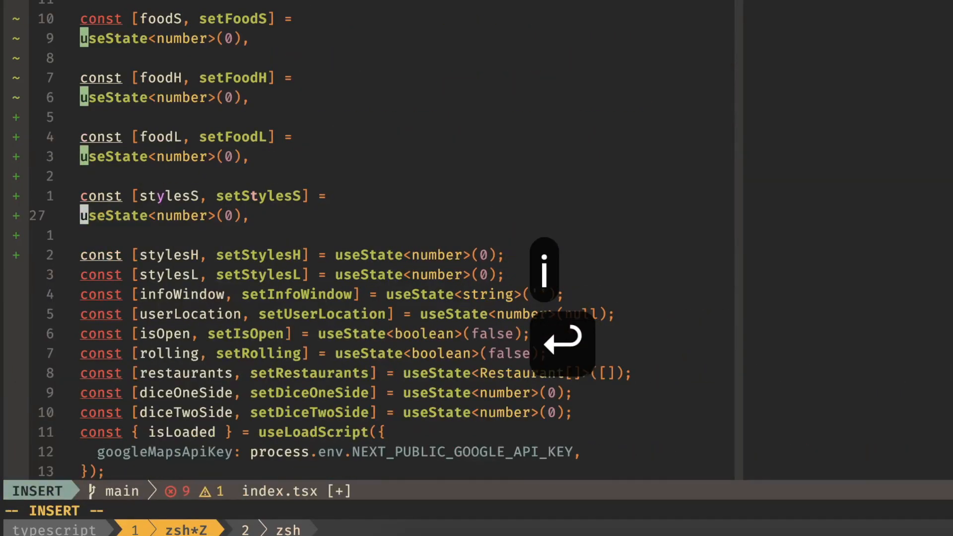
pyautogui.press('Escape')
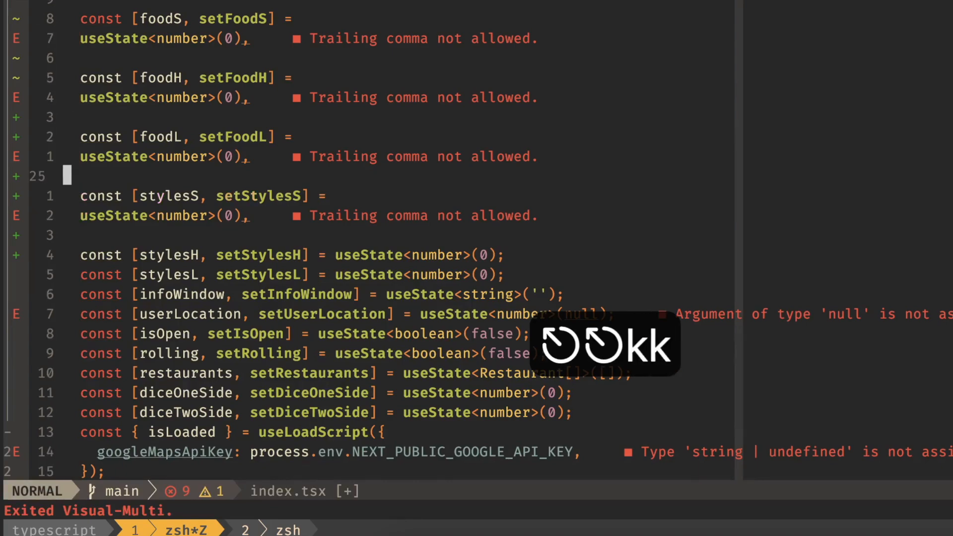